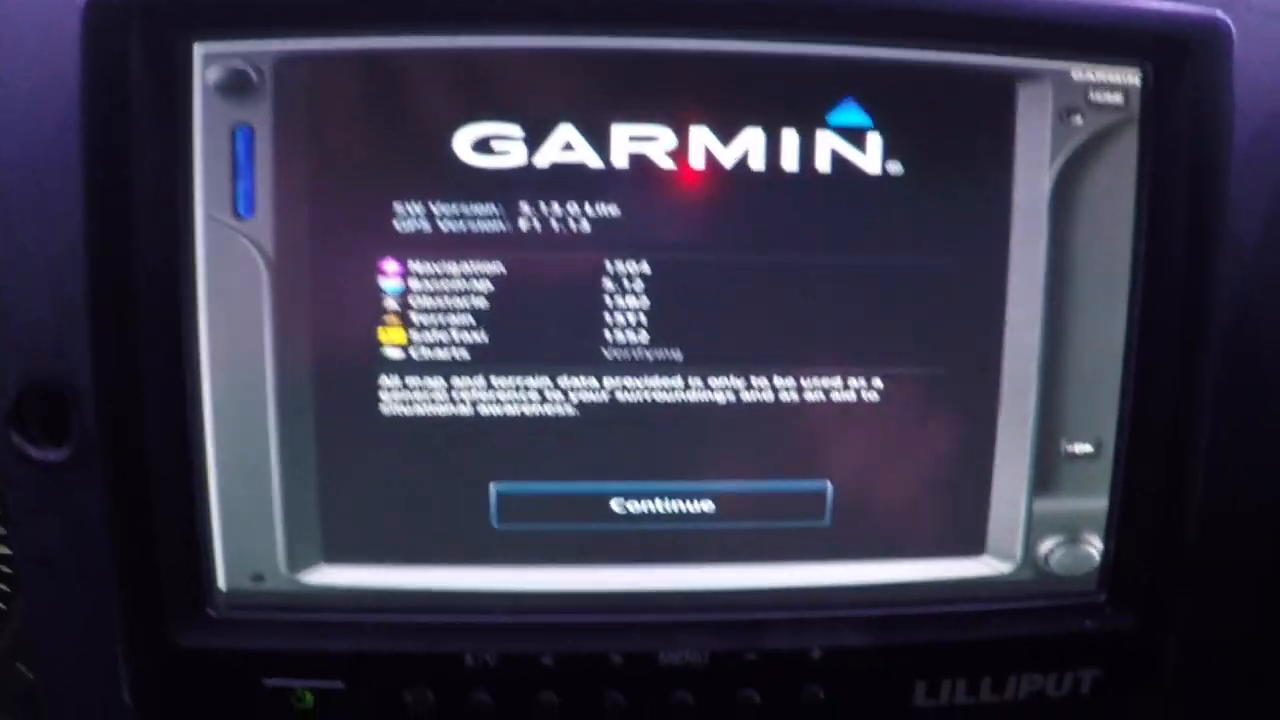
- Acknowledge the database notice and the instrument panel self-test to reach the moving map
{"action": "left_click", "coordinate": [664, 516]}
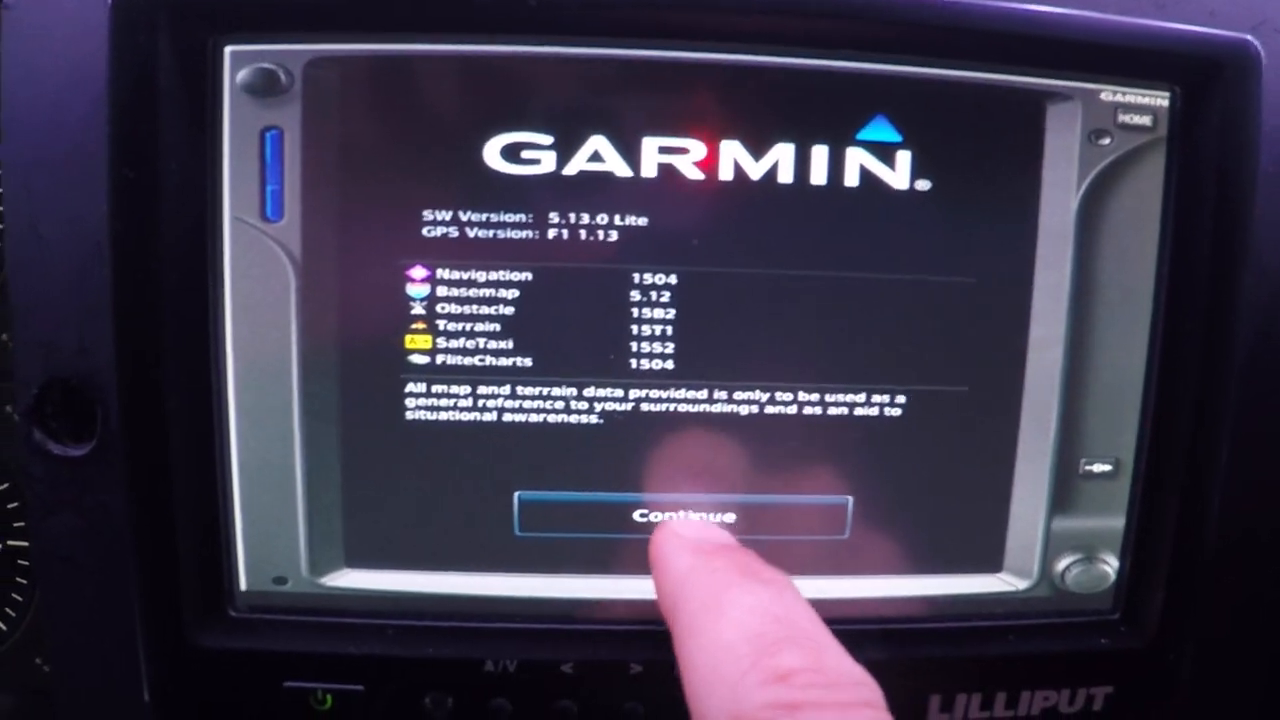
{"action": "left_click", "coordinate": [690, 516]}
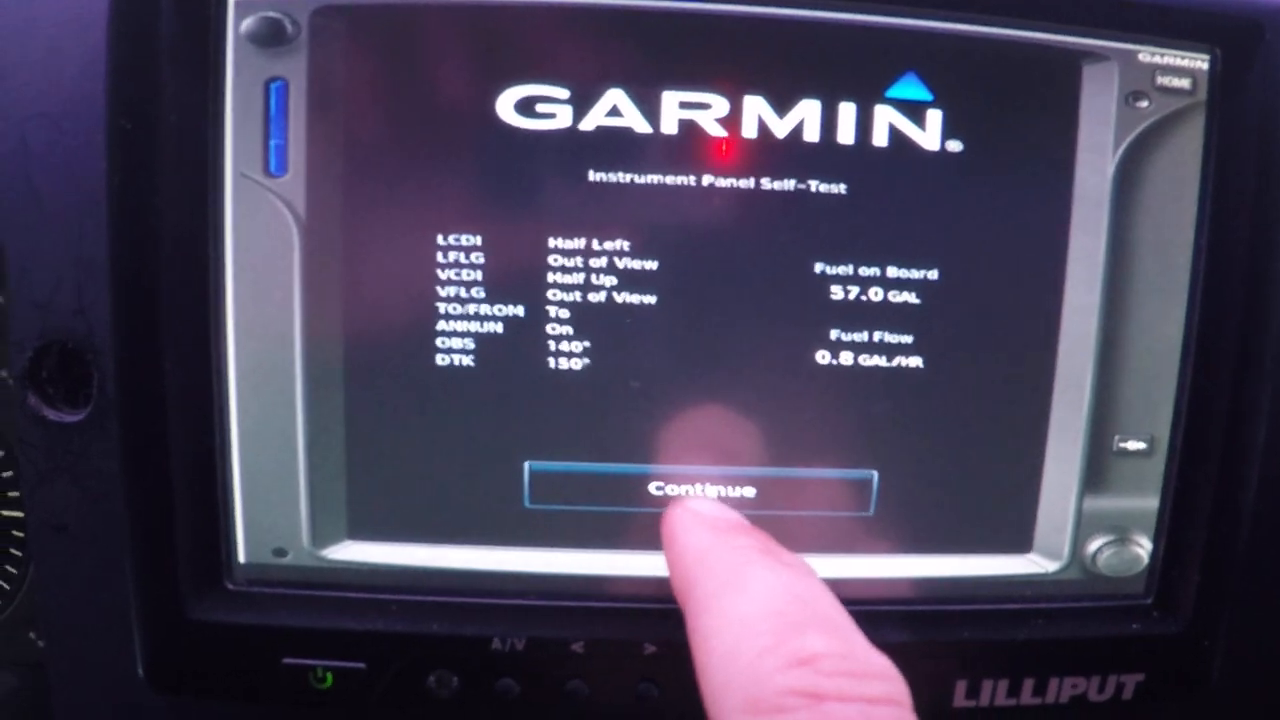
{"action": "left_click", "coordinate": [704, 490]}
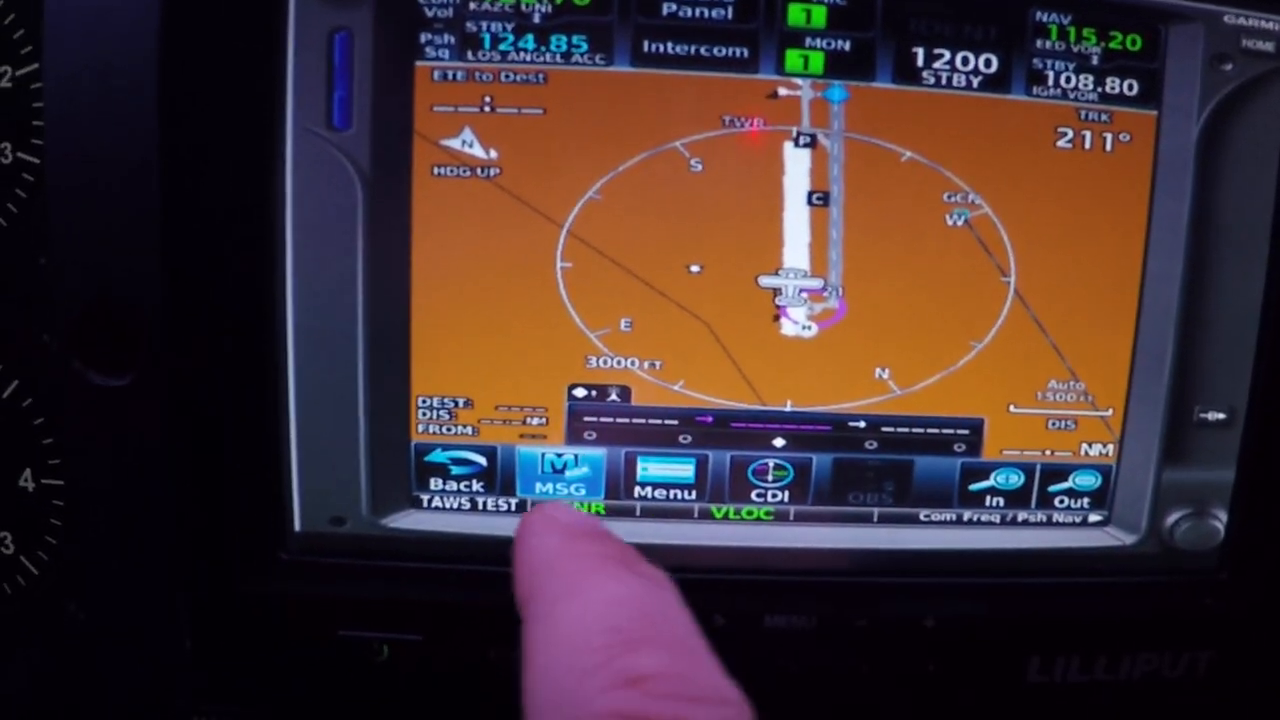
- Return from the moving map to the Home page of function icons
{"action": "left_click", "coordinate": [560, 486]}
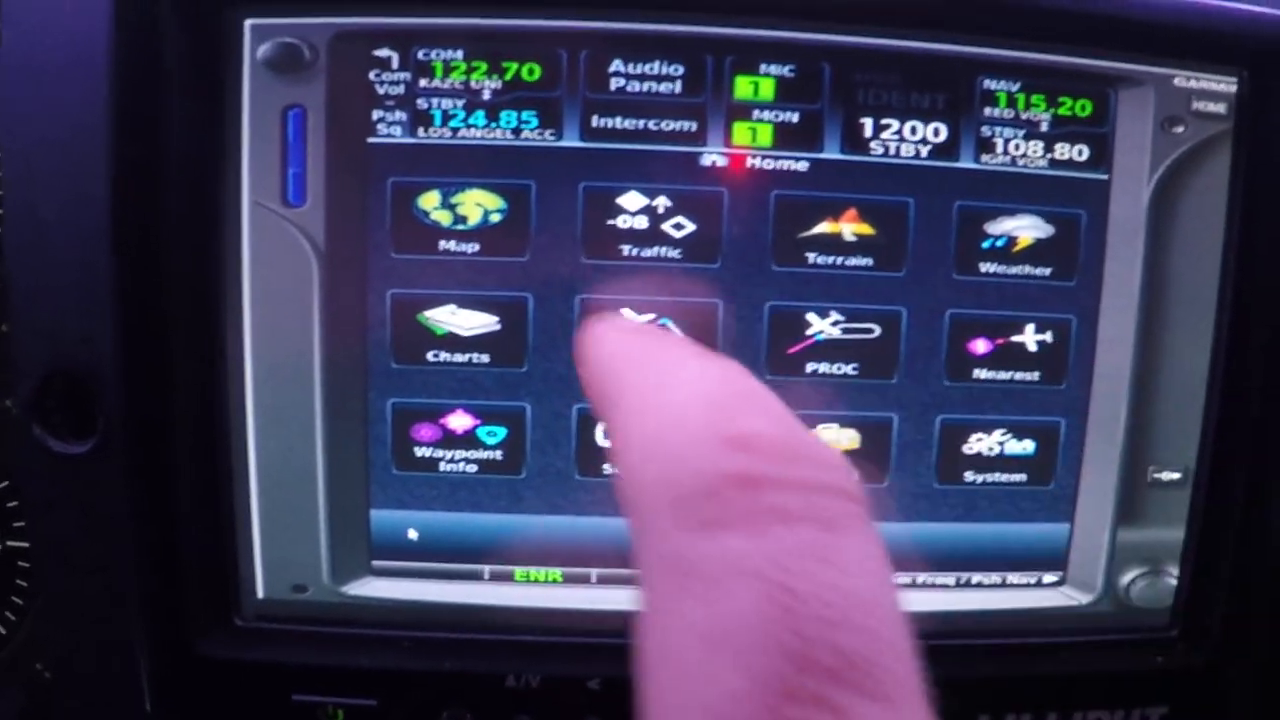
- Add KSLC after KGCN in the active flight plan, about 290 NM on a 351° track
{"action": "left_click", "coordinate": [650, 340]}
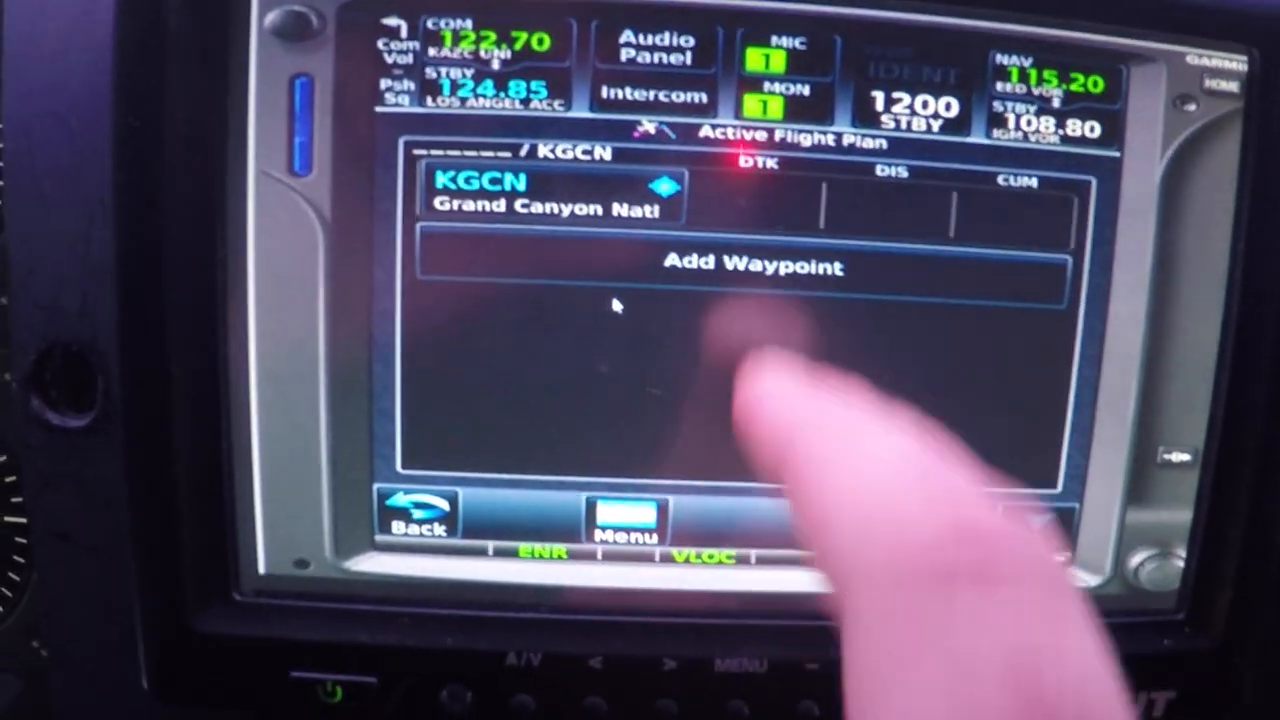
{"action": "left_click", "coordinate": [752, 266]}
{"action": "type", "text": "KSL"}
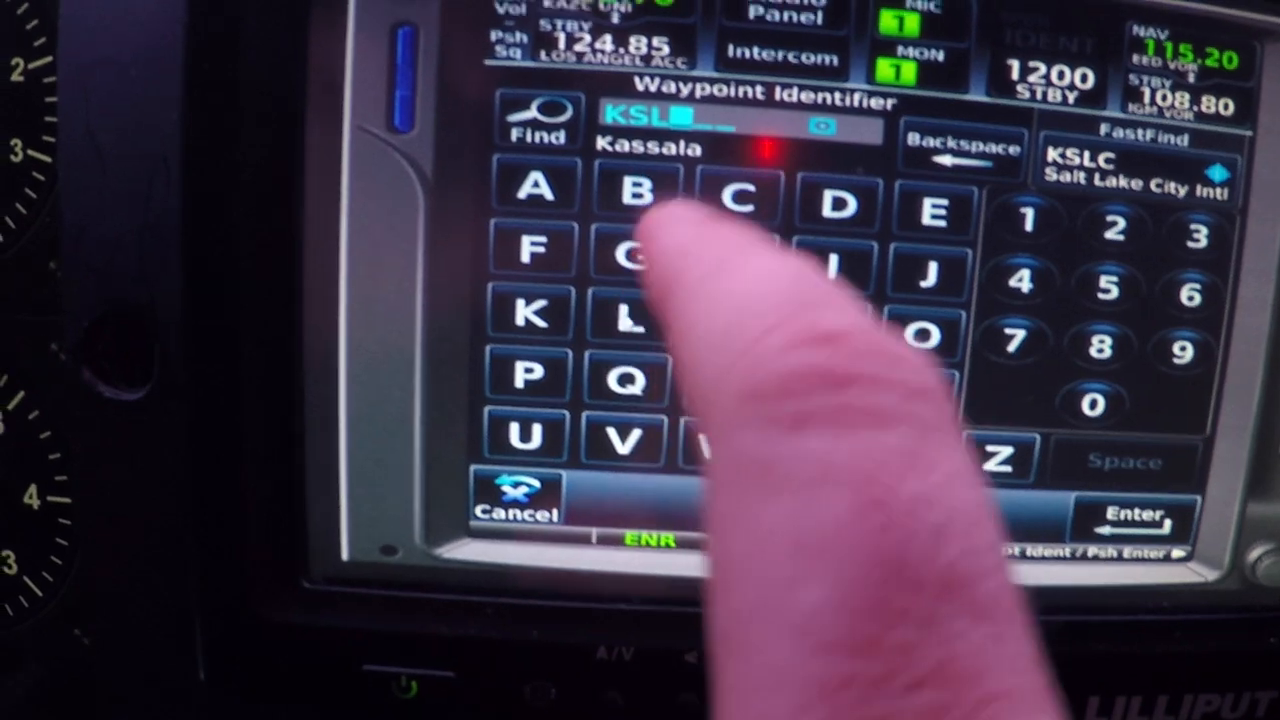
{"action": "left_click", "coordinate": [738, 190]}
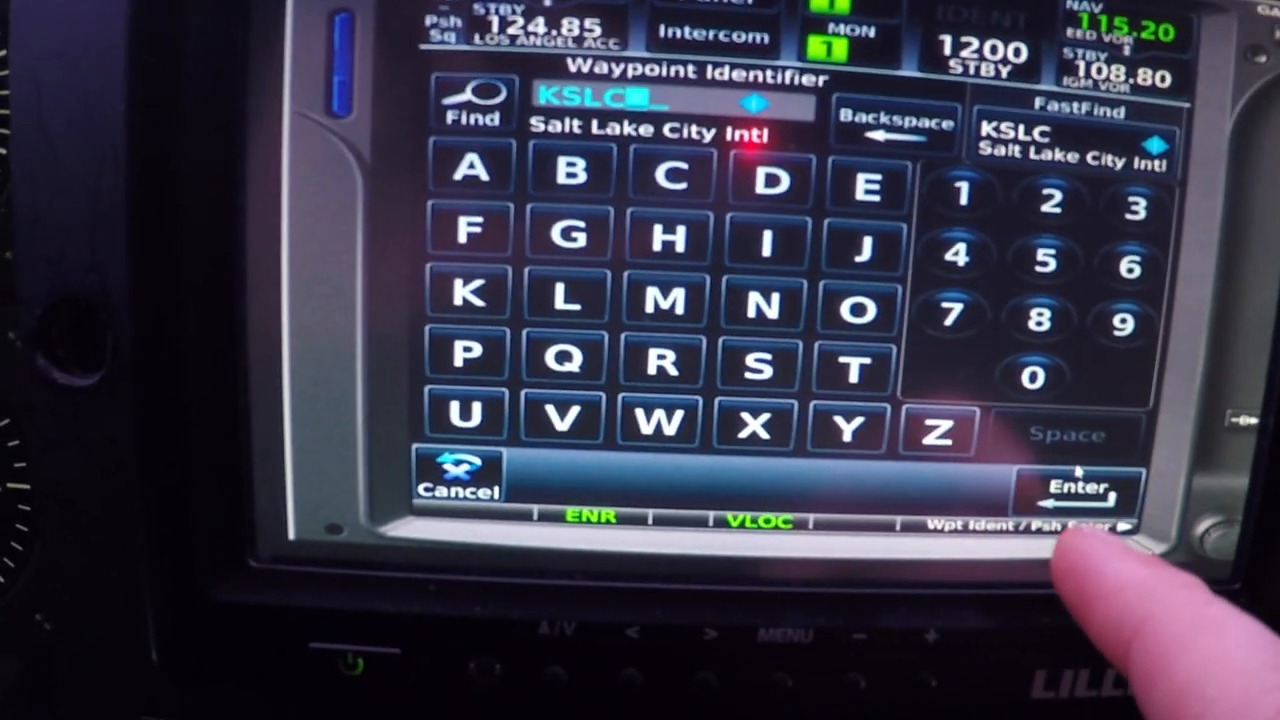
{"action": "left_click", "coordinate": [1076, 488]}
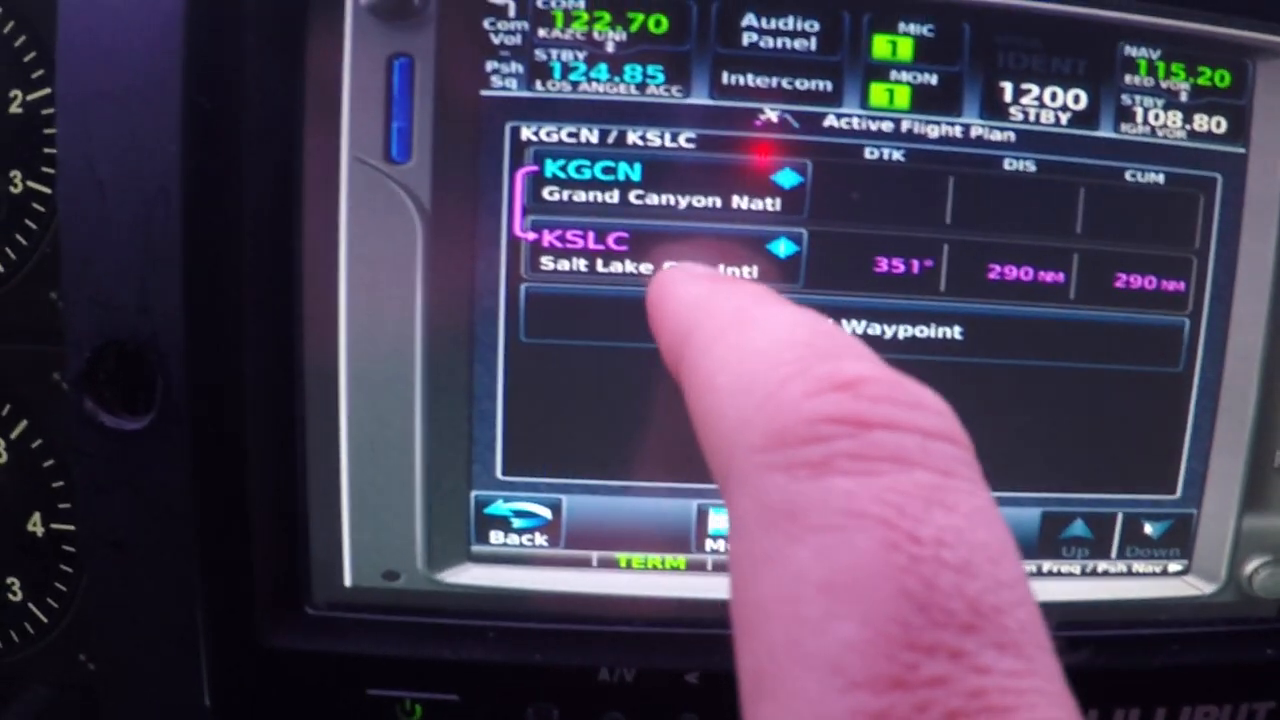
- Load the DELTA3 arrival with the BCE transition for KSLC in the flight plan
{"action": "left_click", "coordinate": [640, 260]}
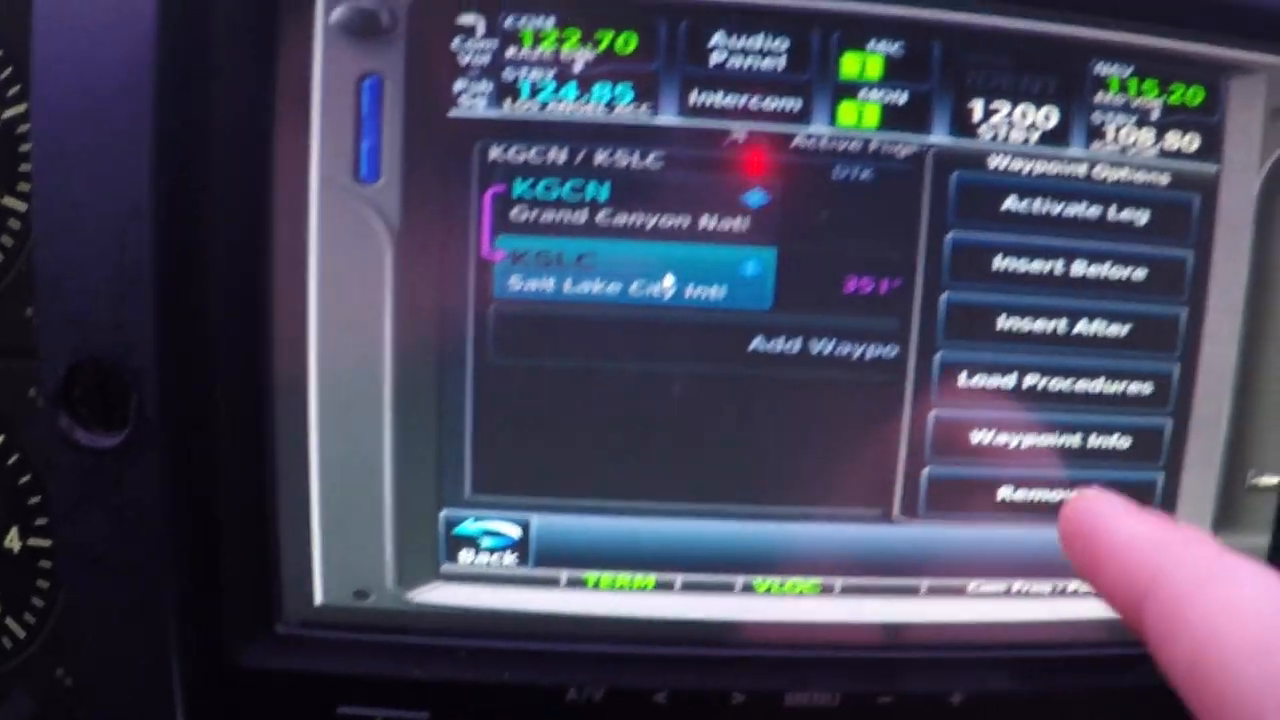
{"action": "left_click", "coordinate": [1064, 384]}
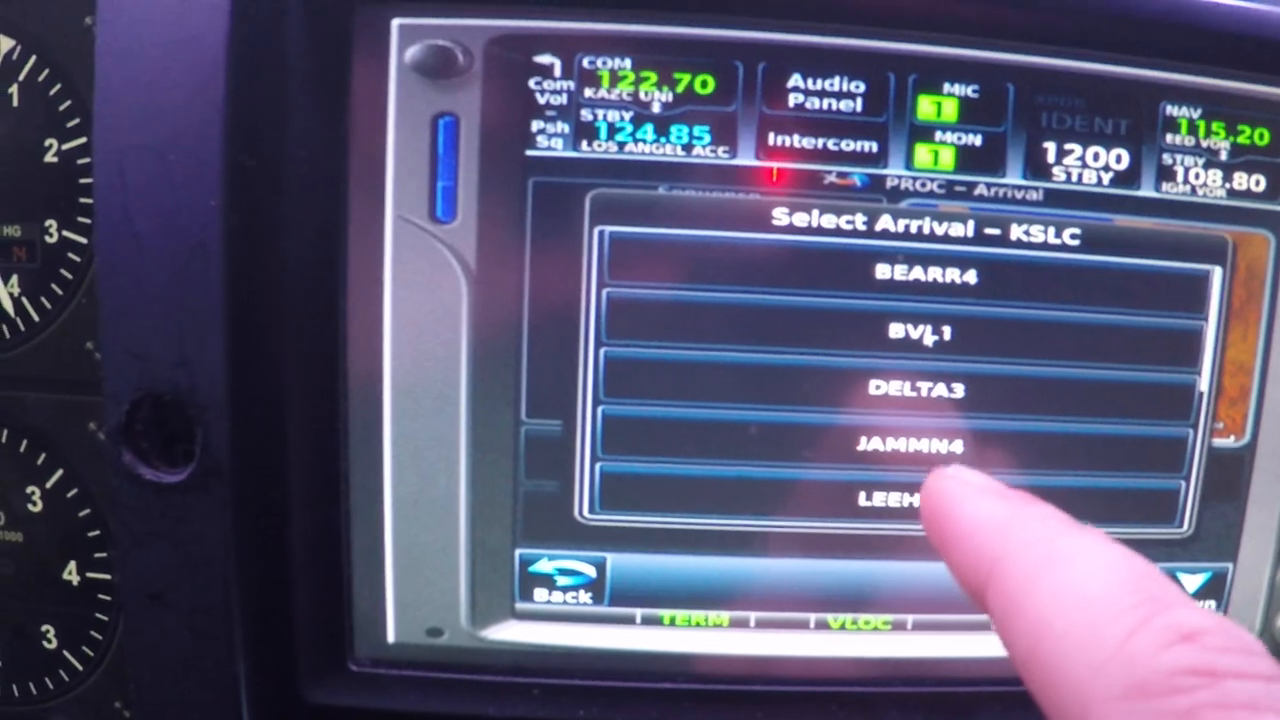
{"action": "left_click", "coordinate": [912, 388]}
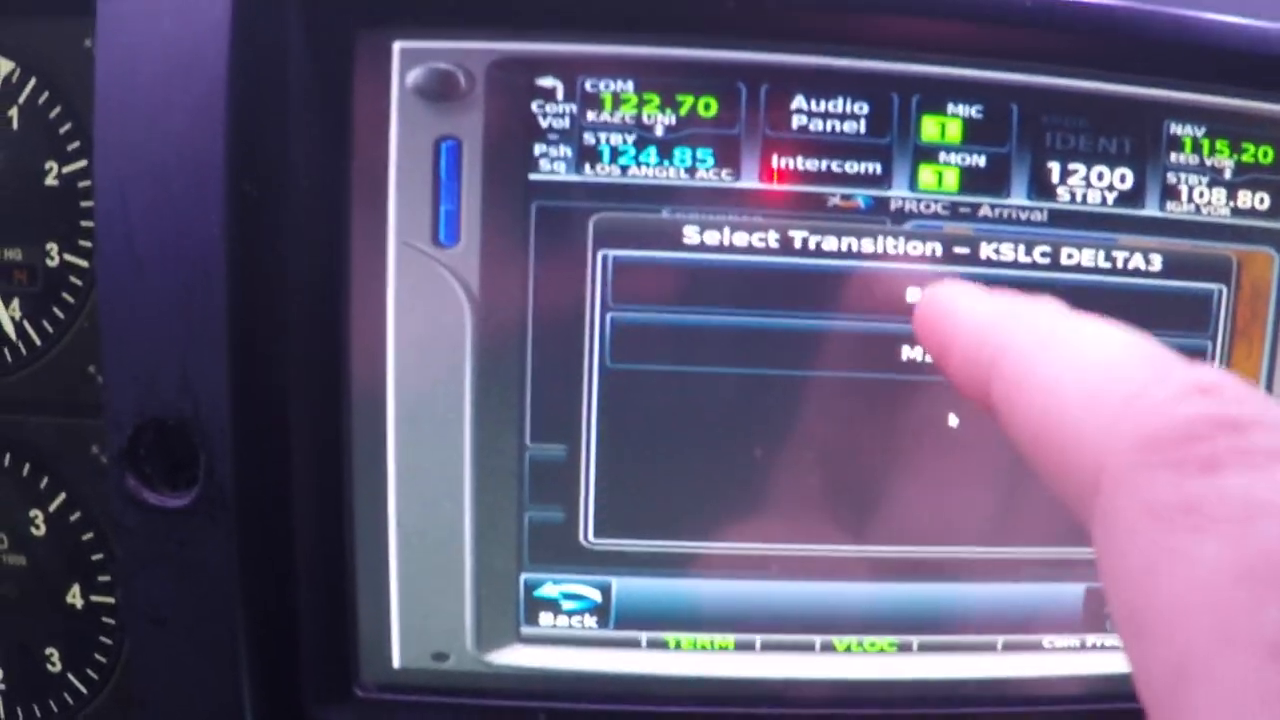
{"action": "left_click", "coordinate": [900, 296]}
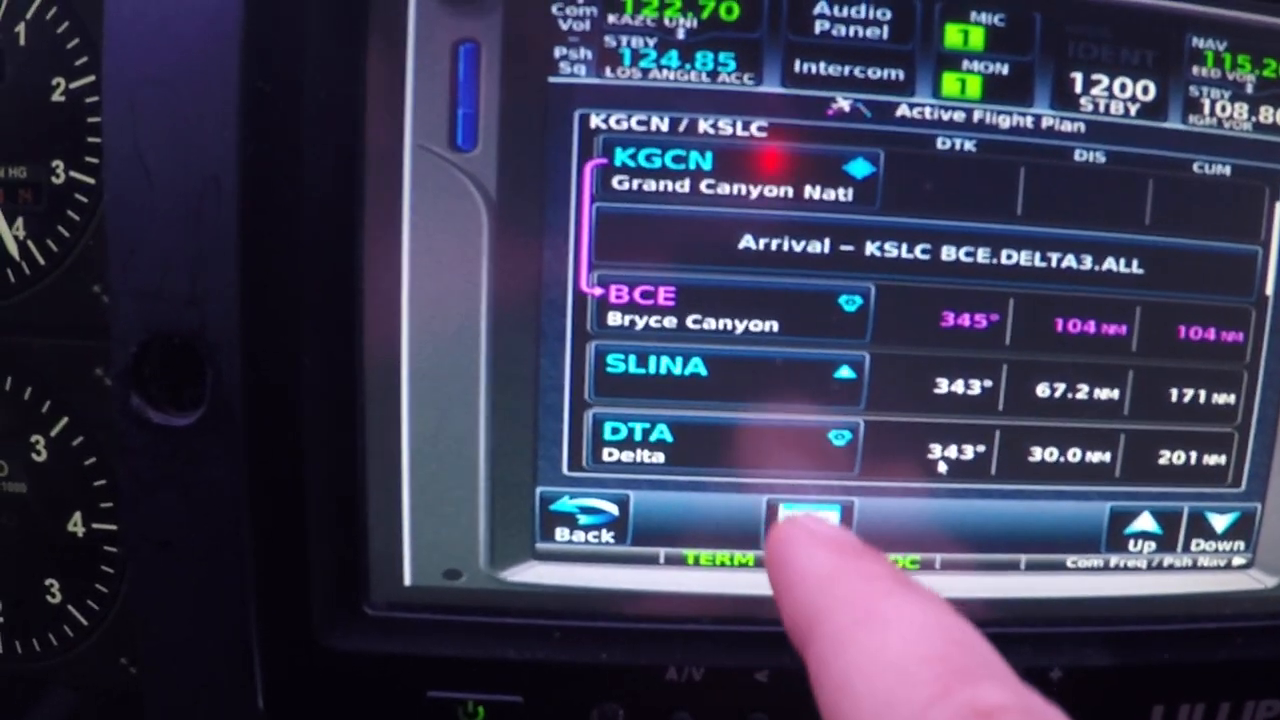
- Show the KGCN–BCE–SLINA route on the moving map via the home screen
{"action": "left_click", "coordinate": [810, 524]}
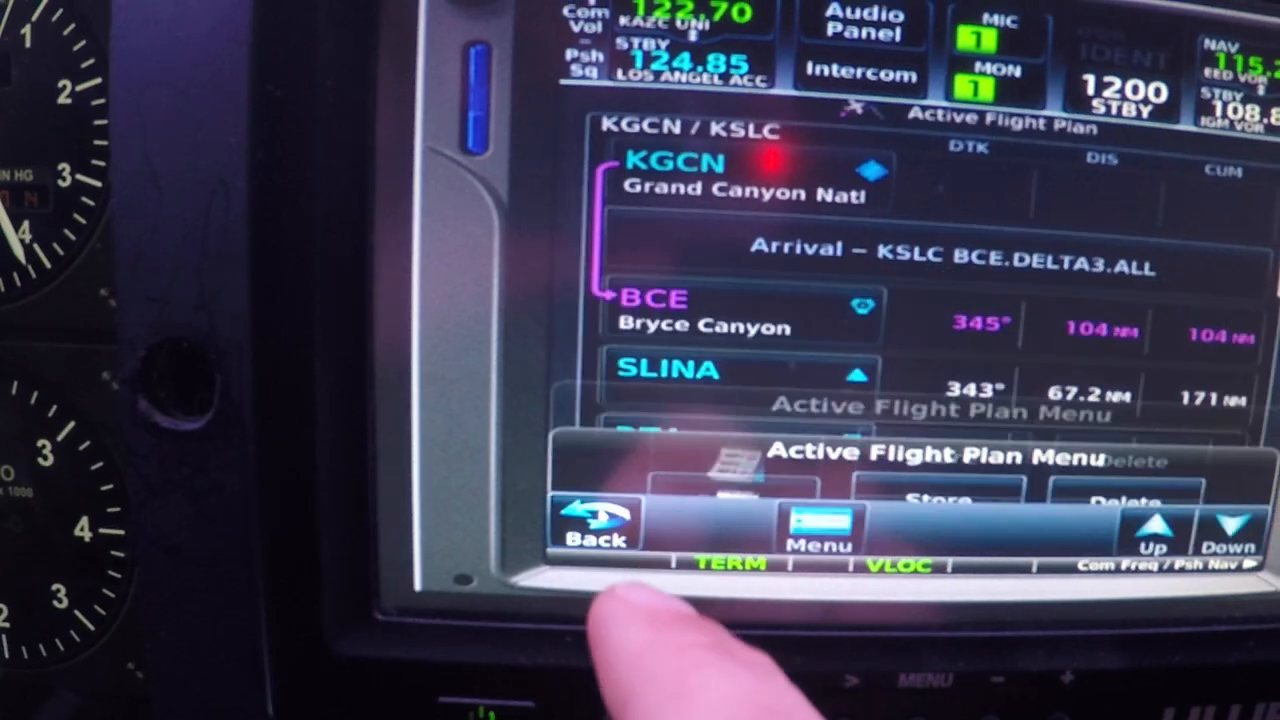
{"action": "left_click", "coordinate": [592, 524]}
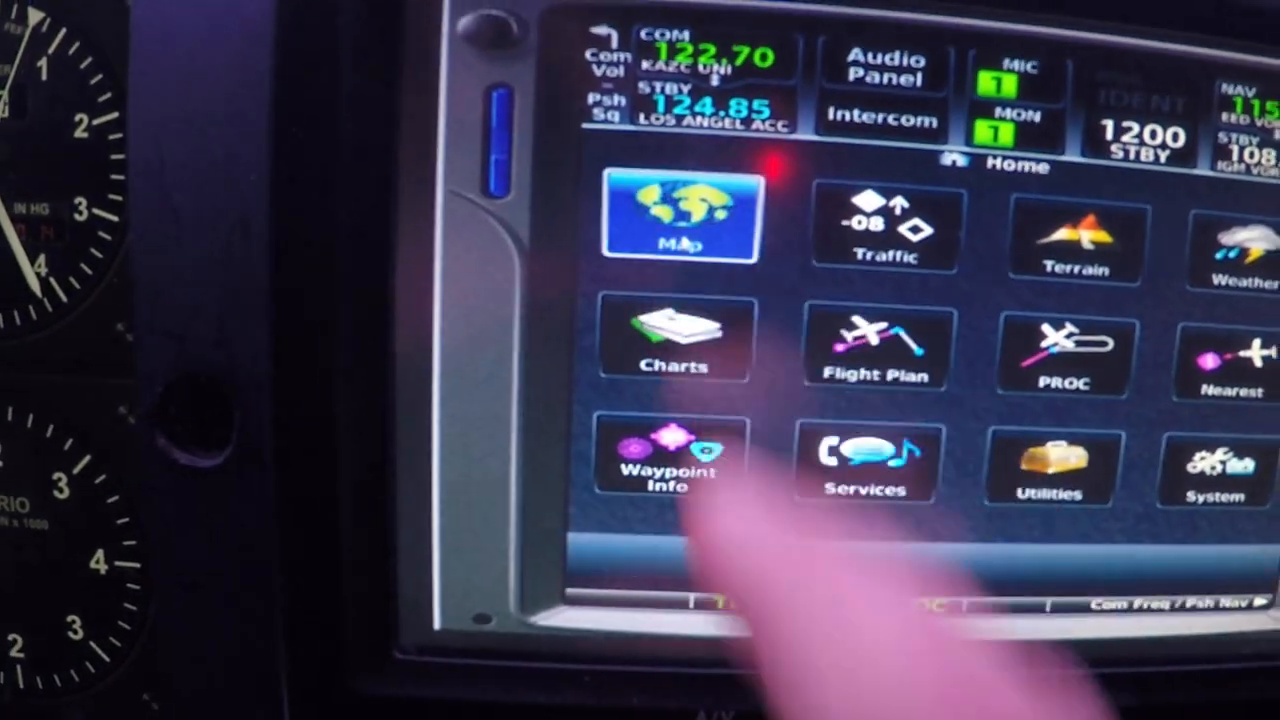
{"action": "left_click", "coordinate": [680, 216]}
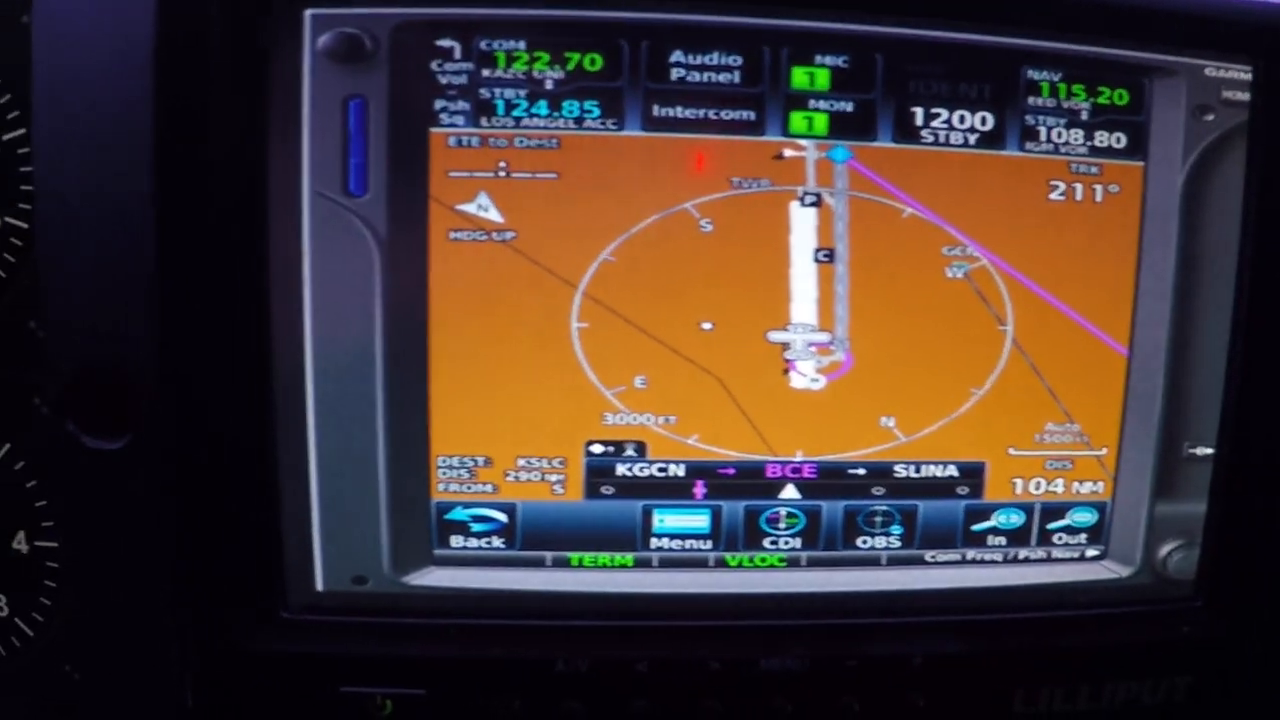